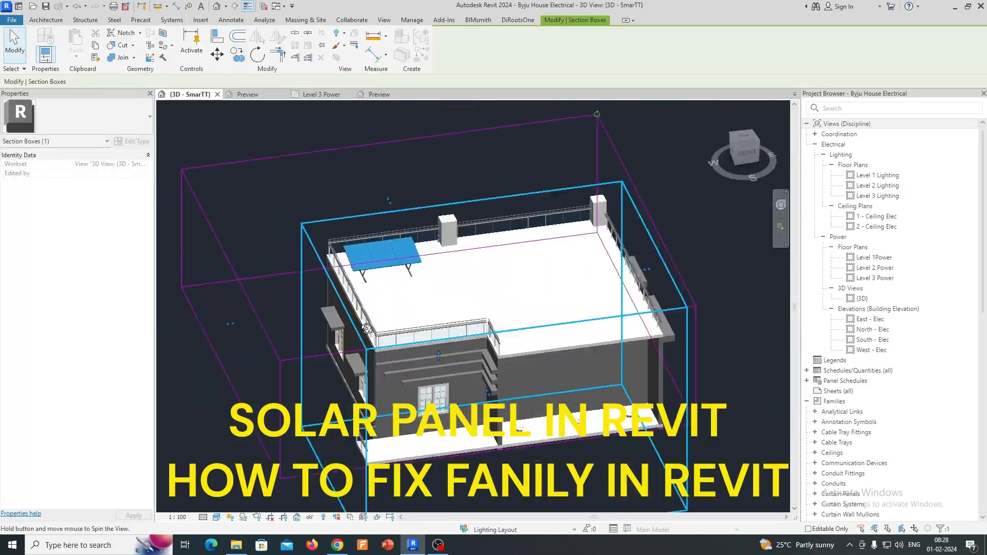
- Orbit the Bauder PV panel mount family preview, then show the empty Level 3 Power plan
left_click(322, 93)
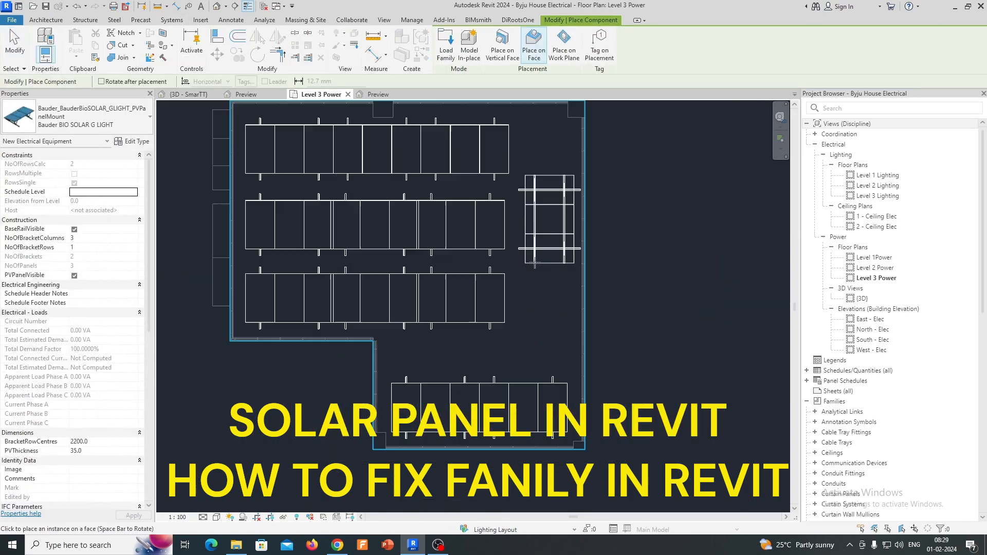
left_click(187, 94)
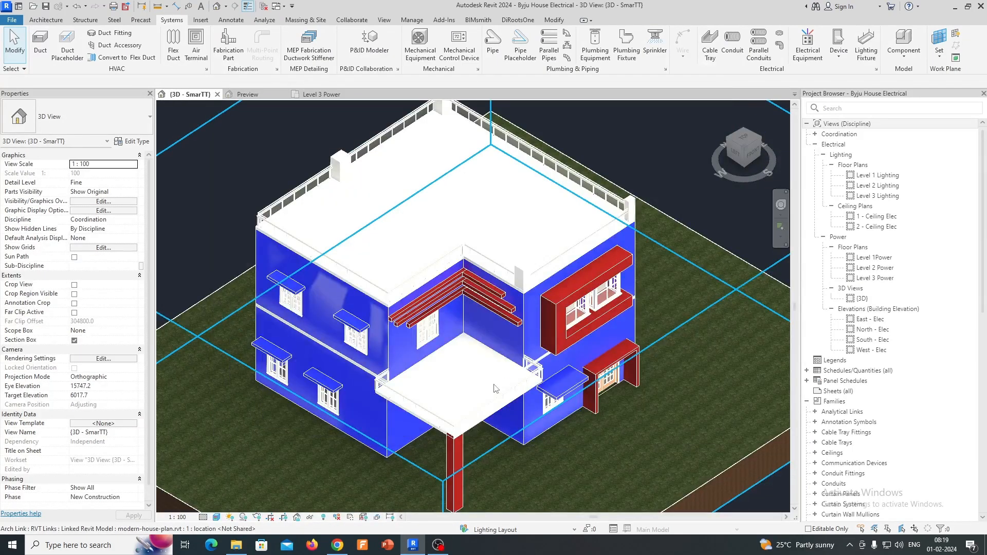
mouse_move(456, 325)
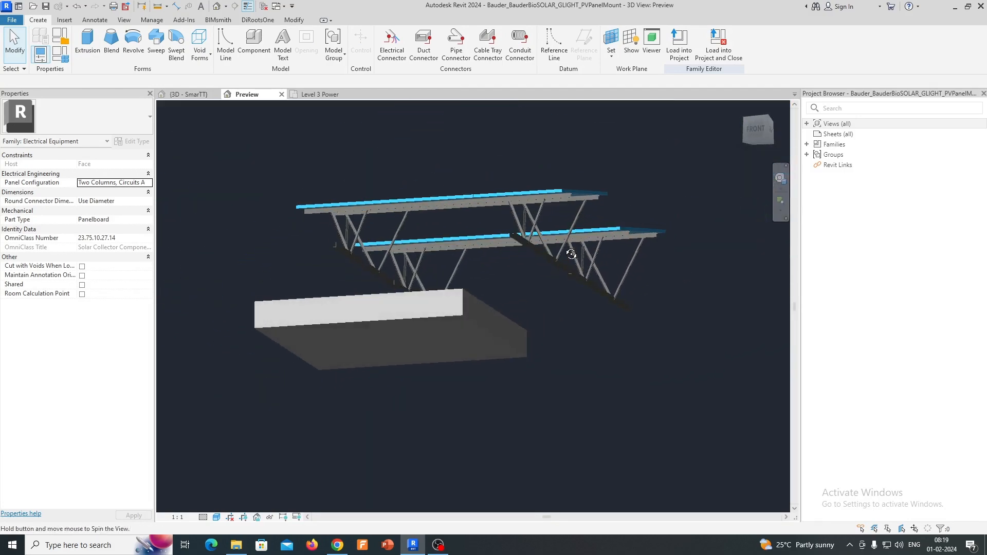
left_click_drag(571, 254, 585, 386)
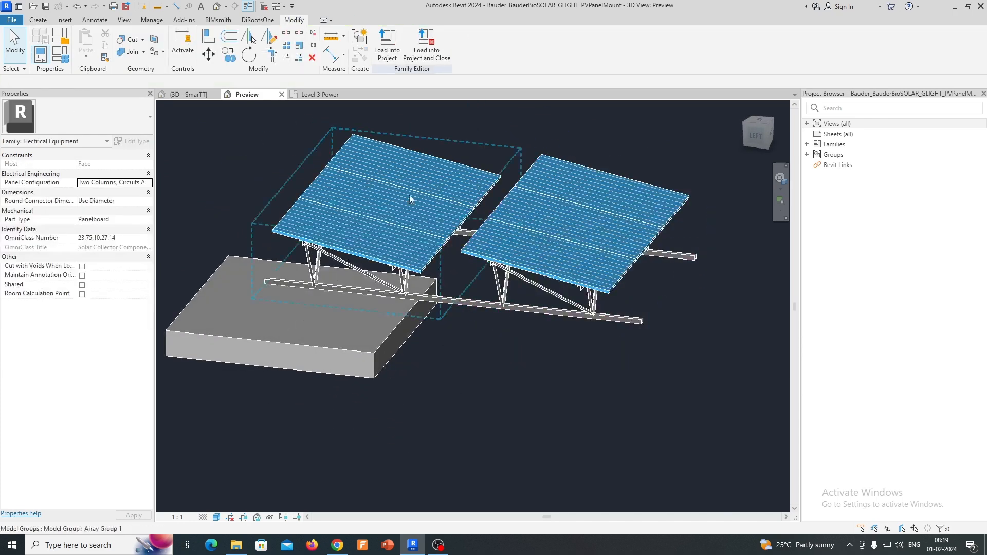
left_click(187, 94)
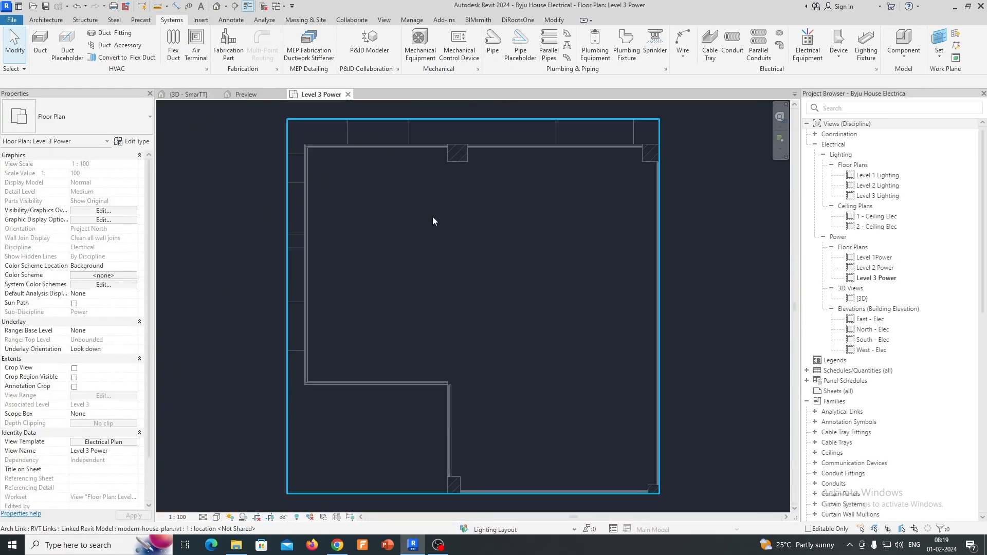
- Place one Bauder PV panel mount as electrical equipment near the plan's upper-left corner
left_click(187, 94)
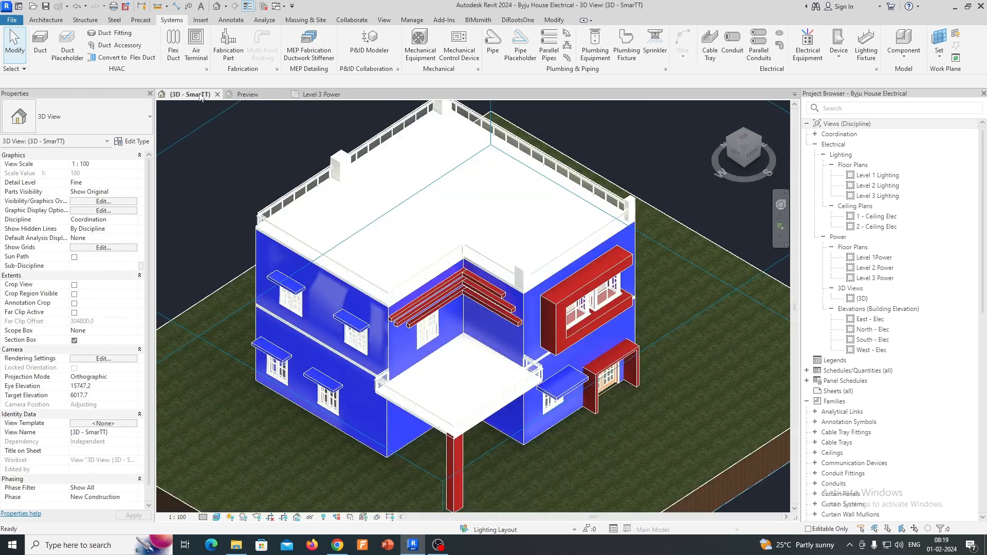
left_click(317, 94)
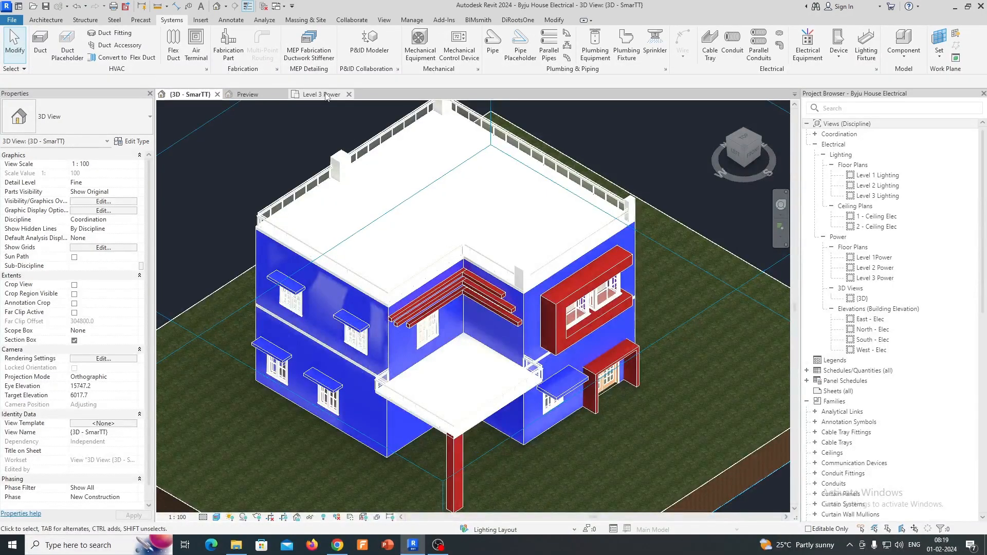
left_click(318, 94)
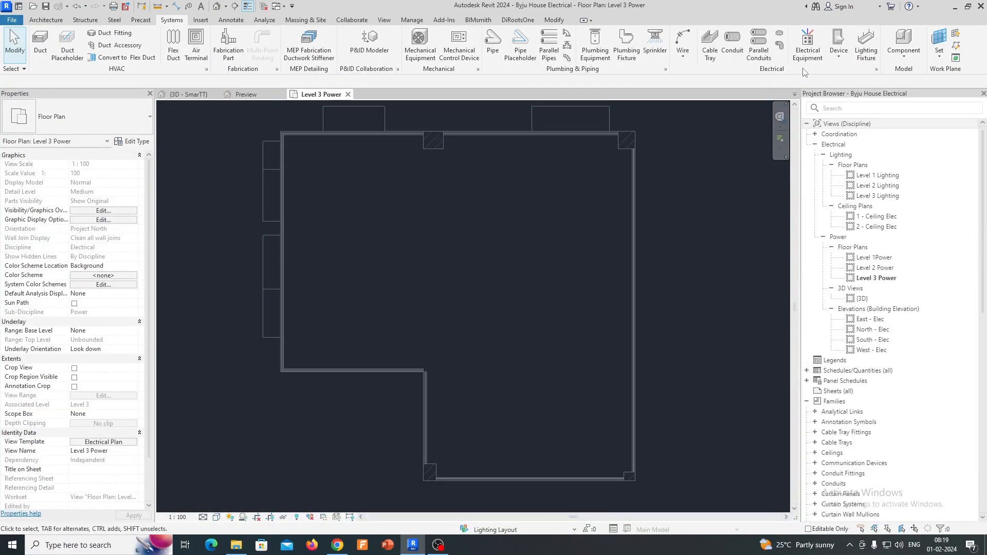
left_click(807, 45)
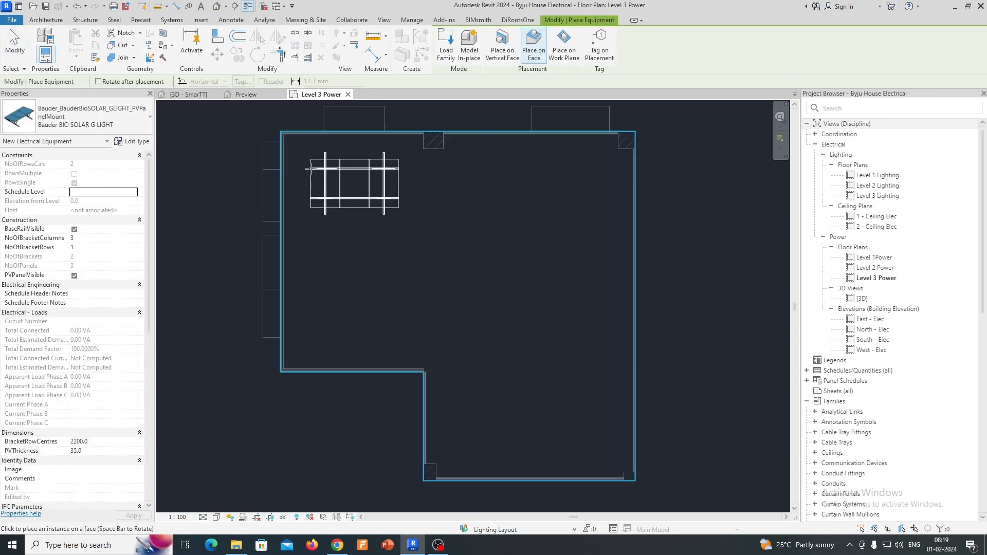
left_click(351, 185)
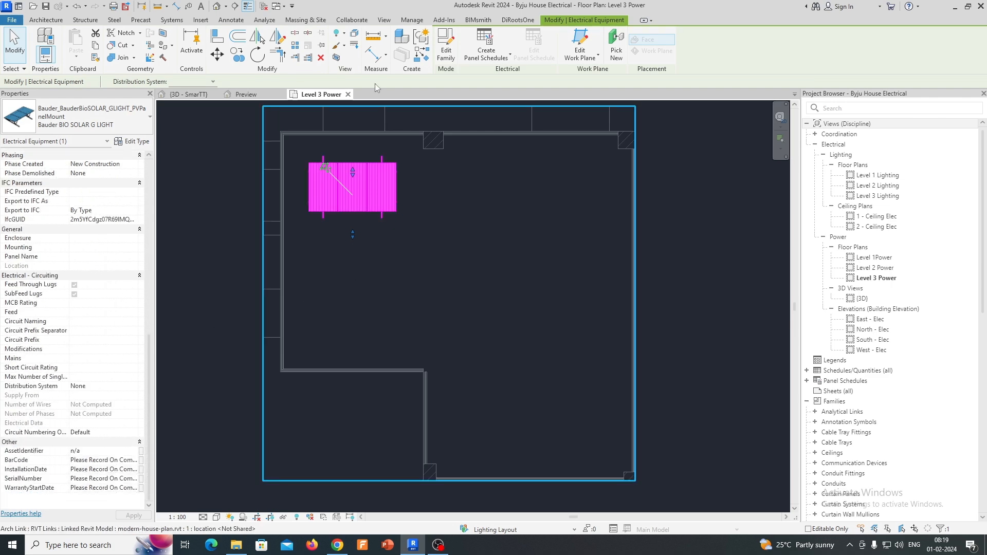
- Check the placed panel in the 3D view and stretch the section box to reveal more roof
left_click(185, 95)
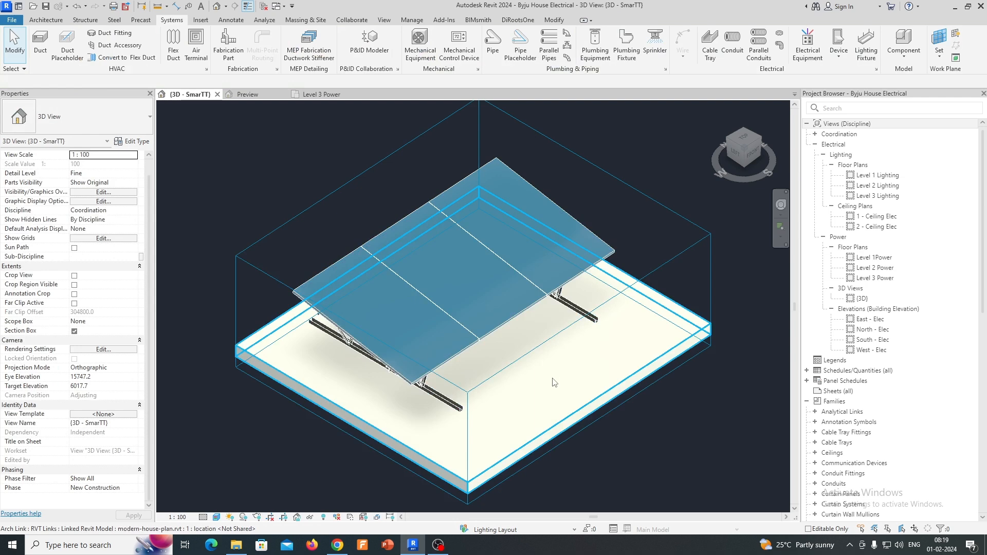
double_click(876, 278)
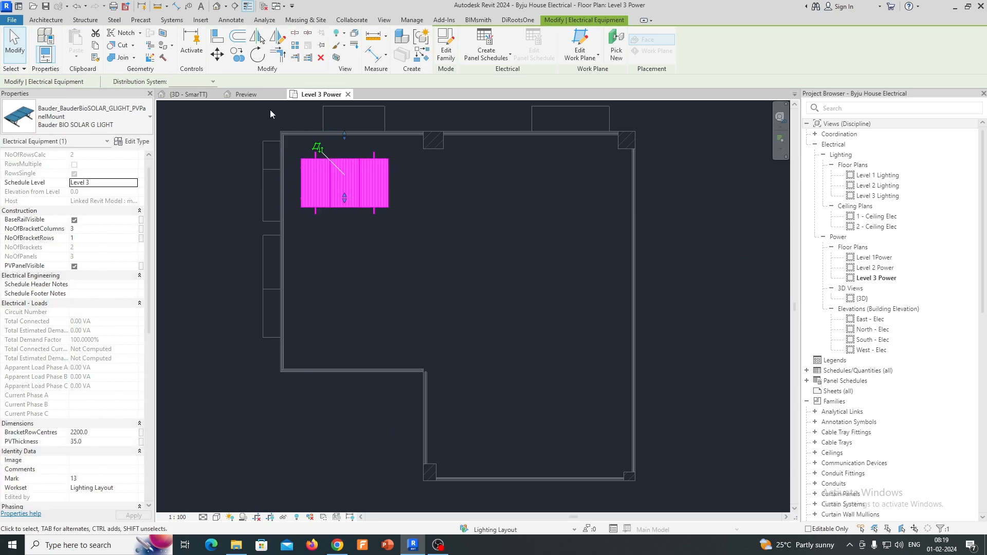
left_click(184, 94)
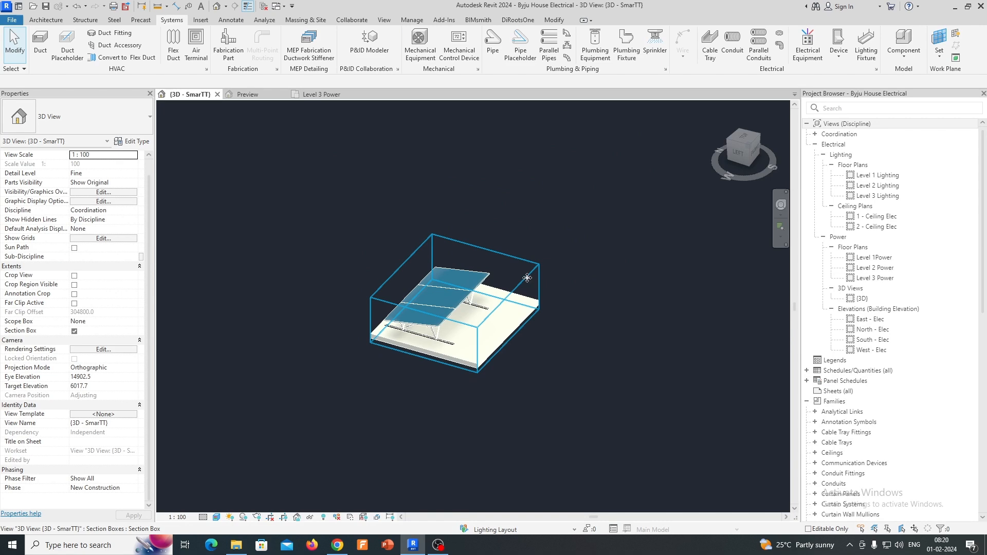
left_click(527, 278)
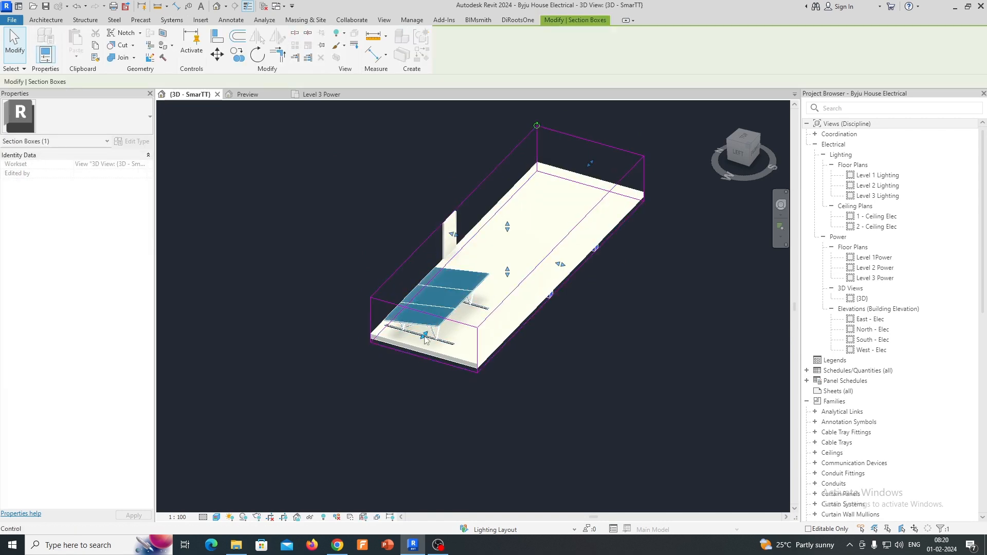
left_click_drag(425, 335, 428, 340)
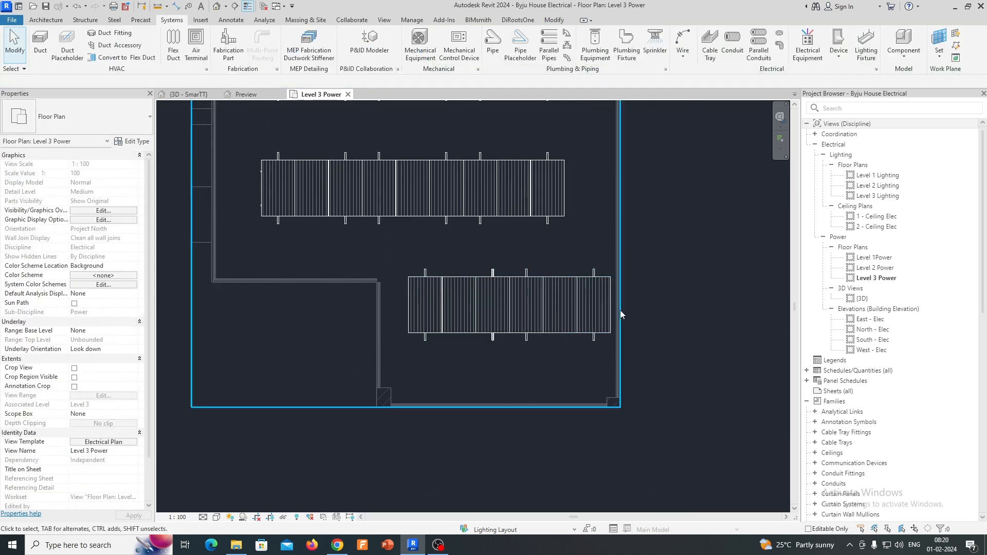
- Array the solar panel unit into rows across the Level 3 Power plan roof
left_click(509, 305)
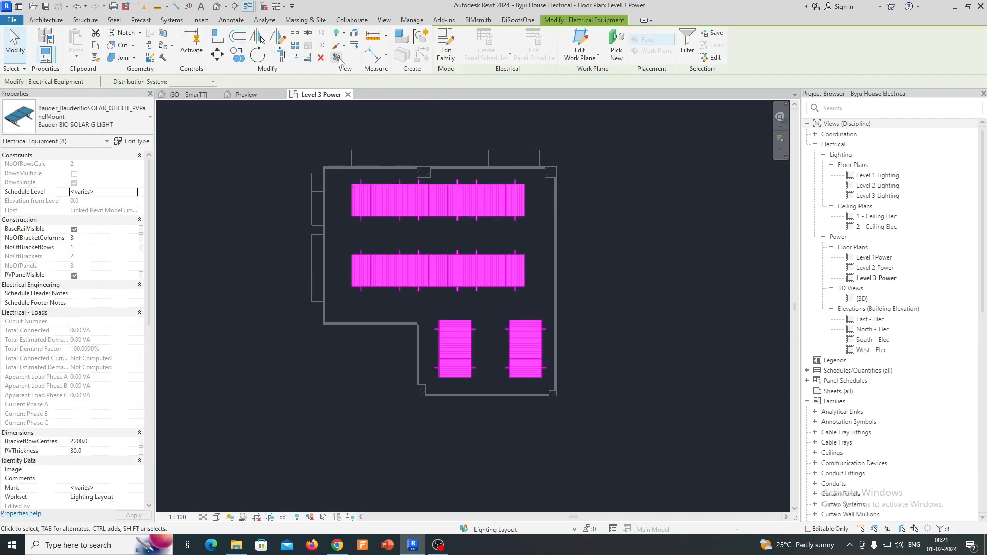
- Rotate one long row of solar panels by 90 degrees in the 3D view
left_click(185, 94)
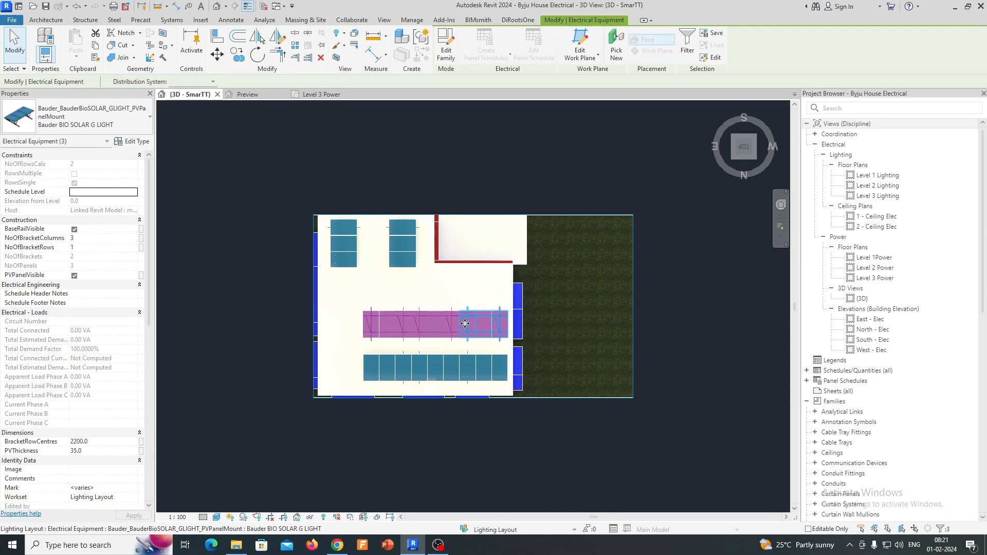
left_click(444, 368)
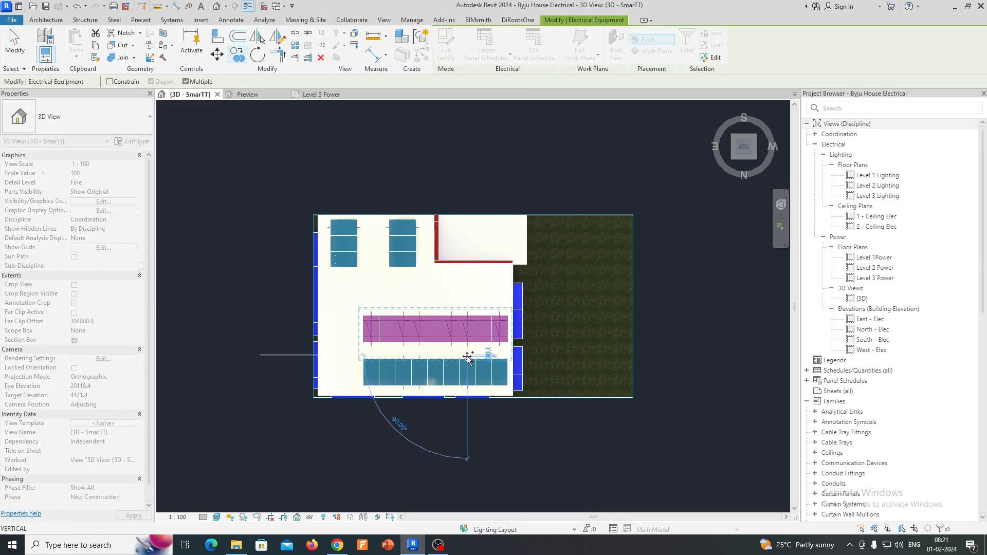
left_click(468, 322)
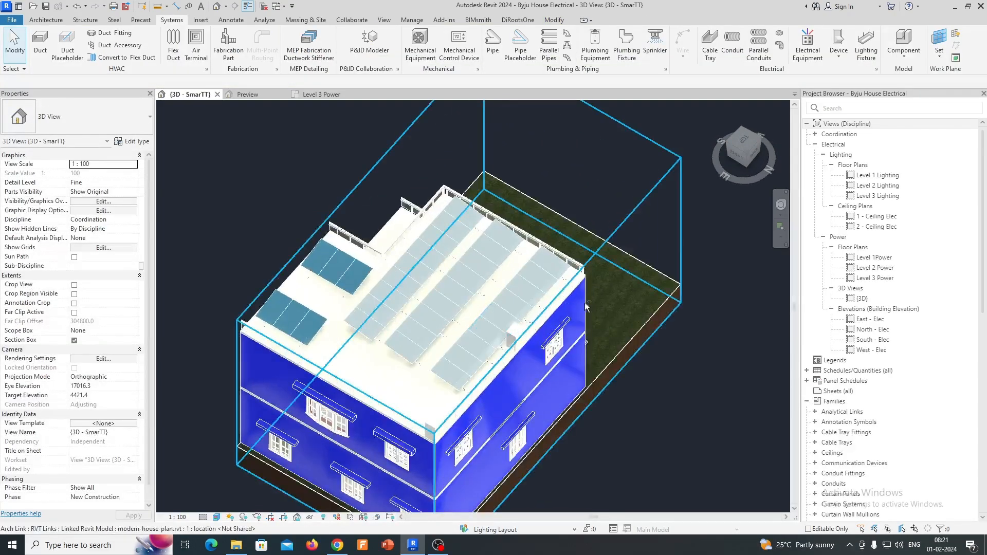
left_click_drag(586, 306, 367, 309)
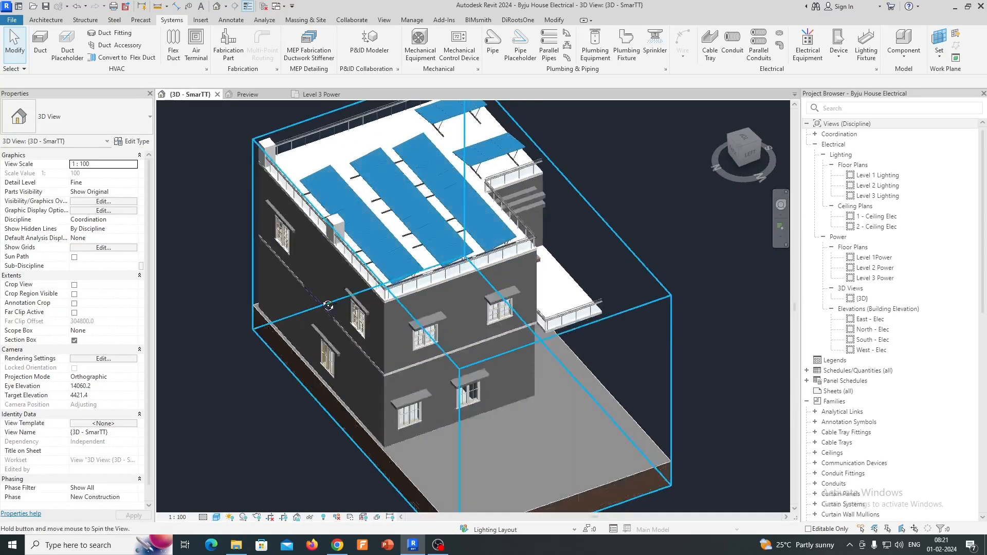
left_click_drag(327, 305, 553, 348)
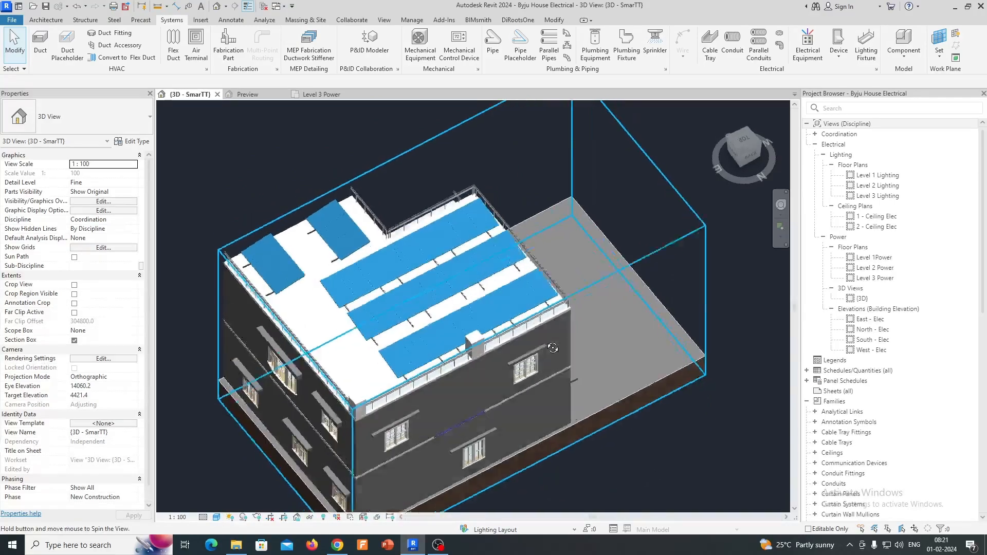
left_click_drag(553, 347, 557, 327)
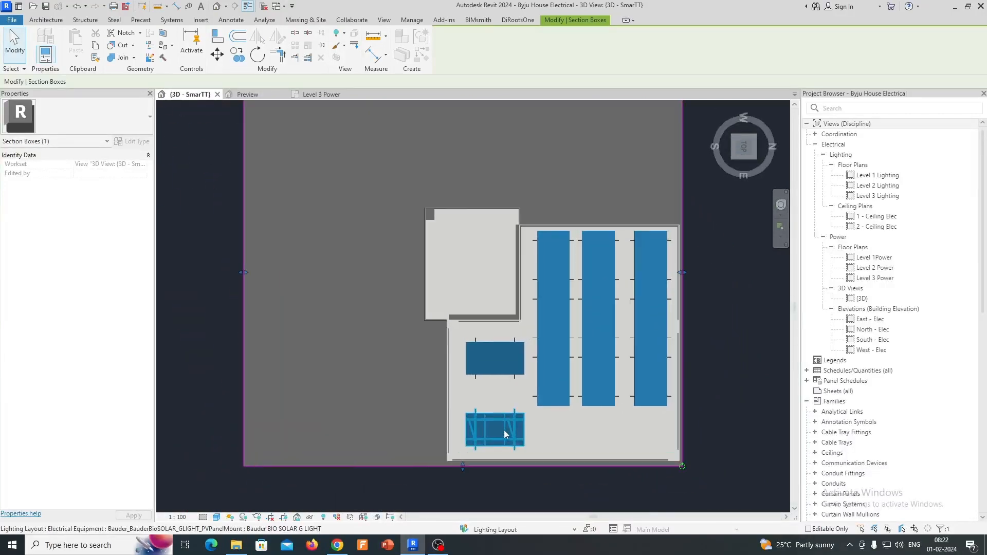
left_click(496, 431)
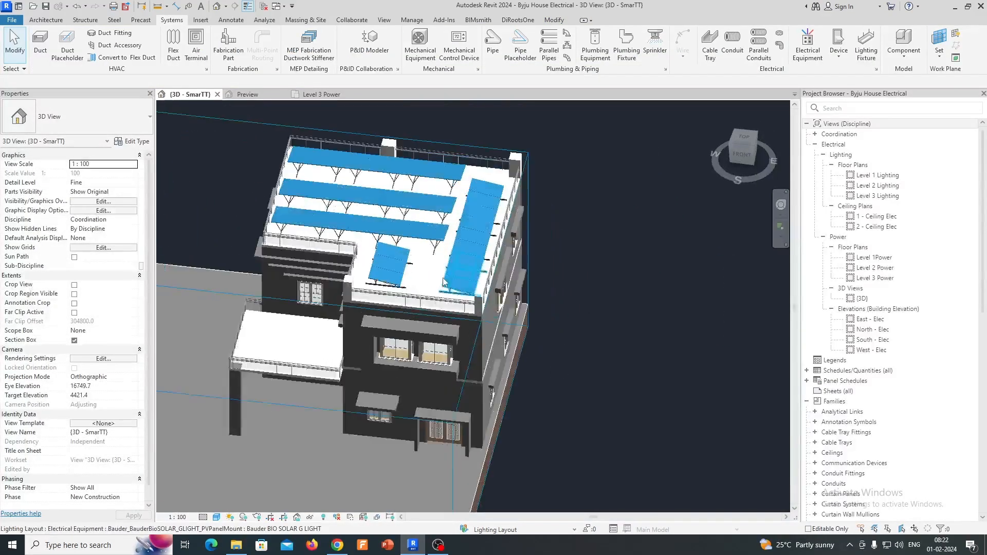
left_click_drag(441, 284, 703, 314)
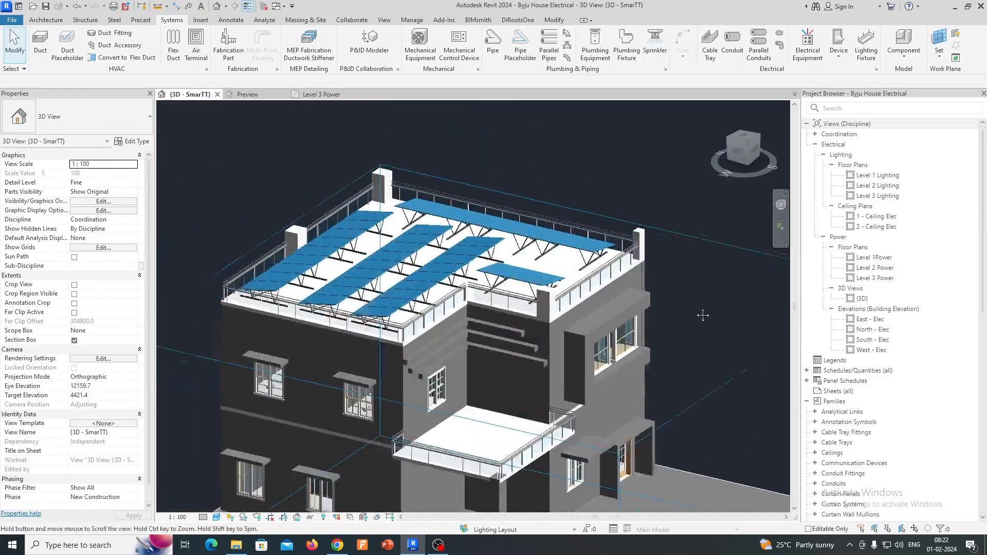